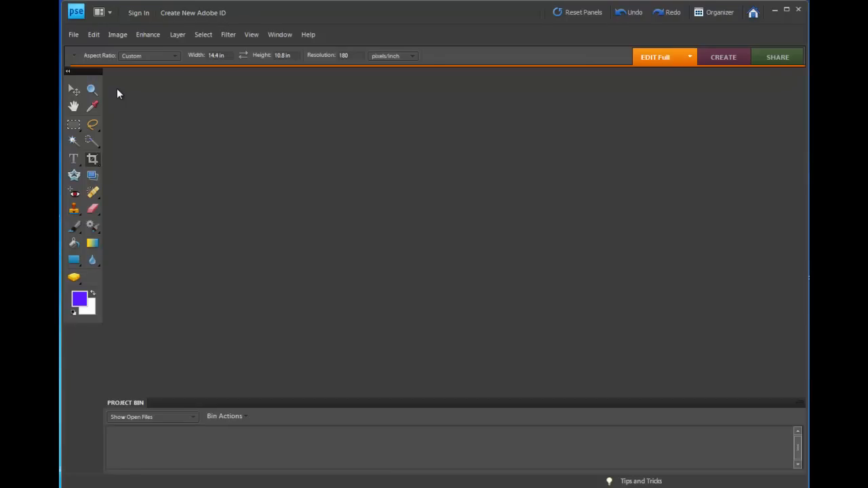
{"action": "mouse_move", "coordinate": [76, 38]}
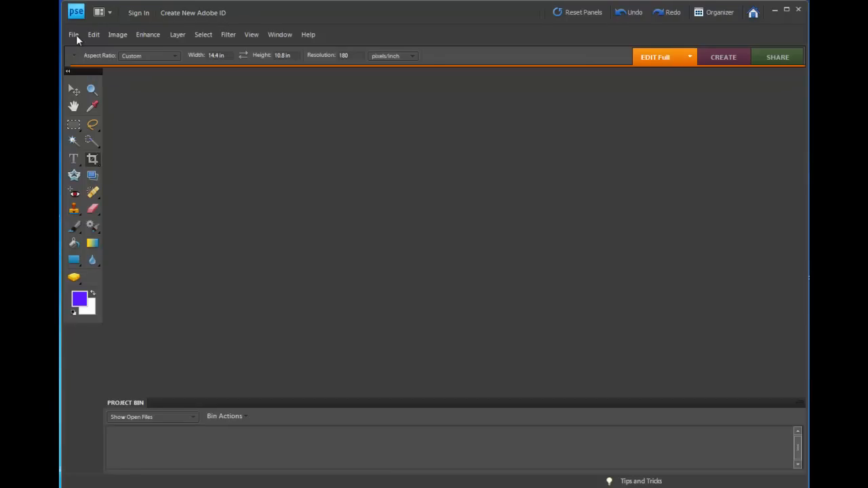
Step: Bring up File > Open on the Edit eBay Photoshop folder and select the six bird photos
{"action": "left_click", "coordinate": [73, 35]}
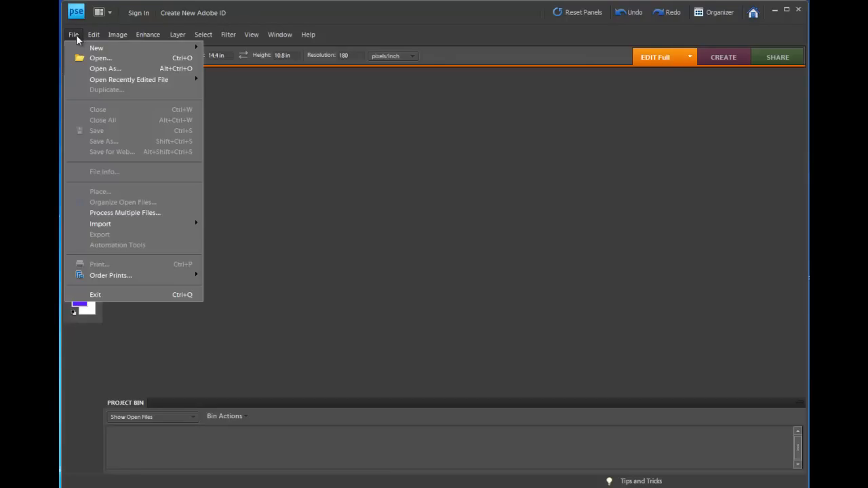
{"action": "left_click", "coordinate": [100, 57]}
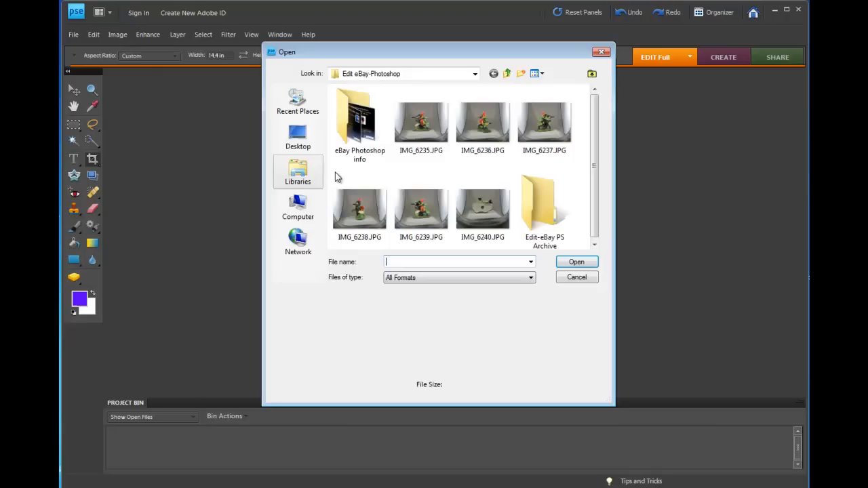
{"action": "mouse_move", "coordinate": [481, 177]}
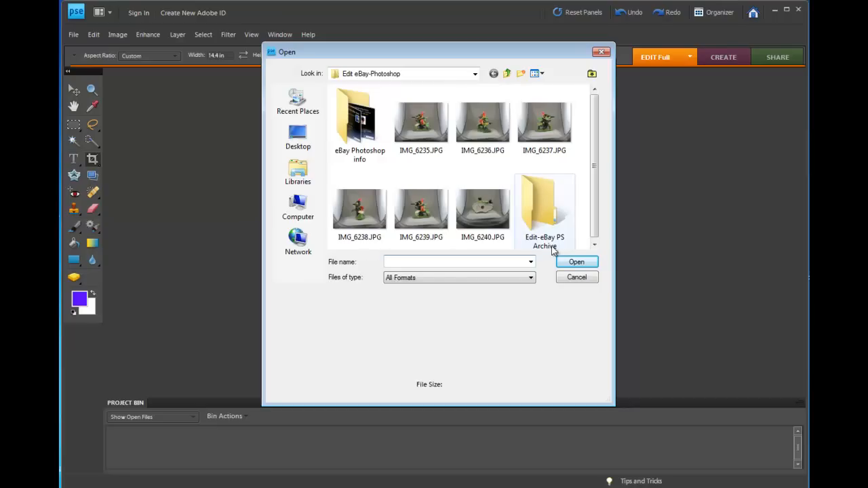
{"action": "left_click", "coordinate": [420, 122]}
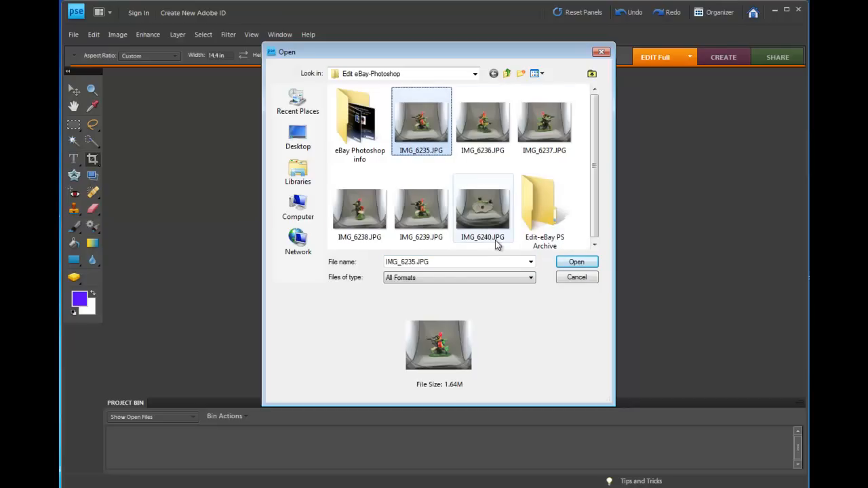
{"action": "right_click", "coordinate": [483, 206]}
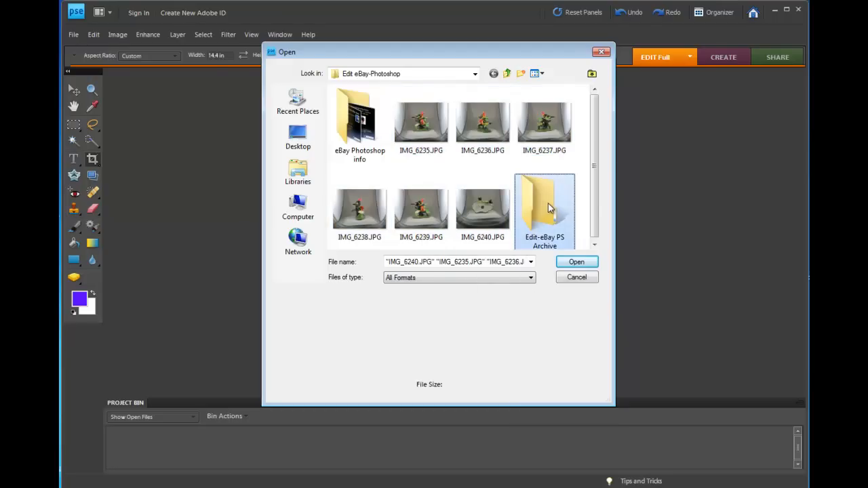
{"action": "right_click", "coordinate": [545, 204]}
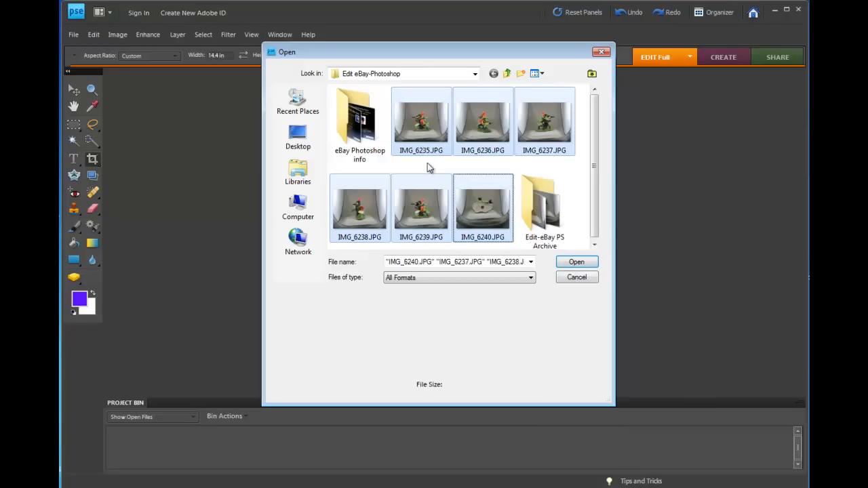
Step: Open just IMG_6235.JPG and IMG_6240.JPG together for editing
{"action": "left_click", "coordinate": [421, 121]}
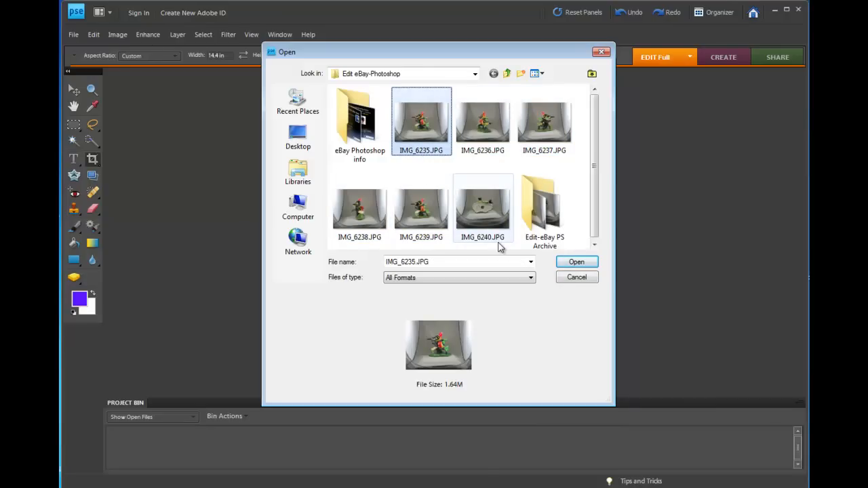
{"action": "left_click", "coordinate": [482, 206]}
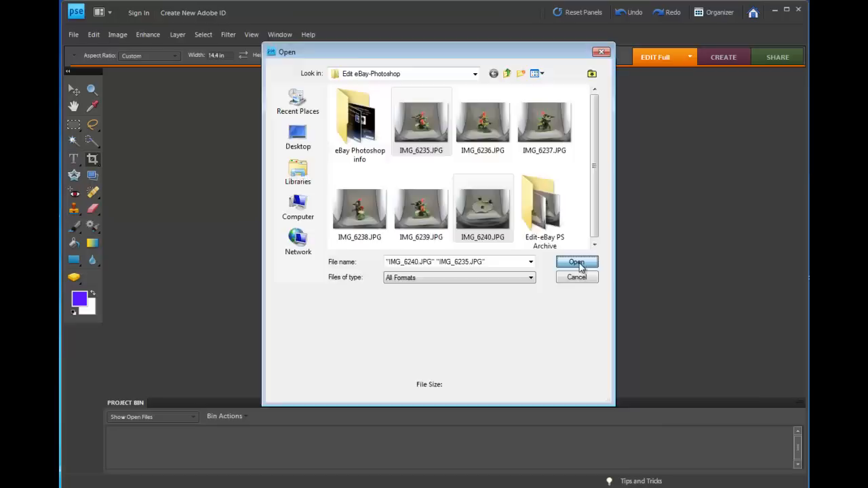
{"action": "left_click", "coordinate": [575, 264]}
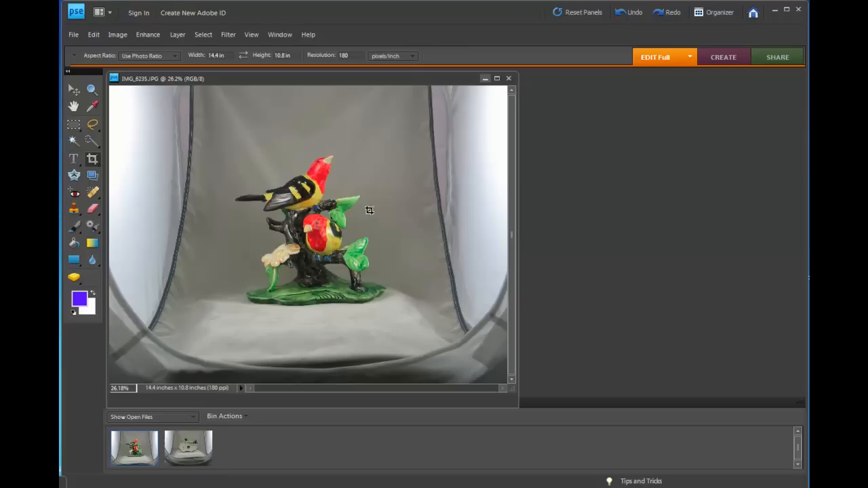
{"action": "mouse_move", "coordinate": [95, 168]}
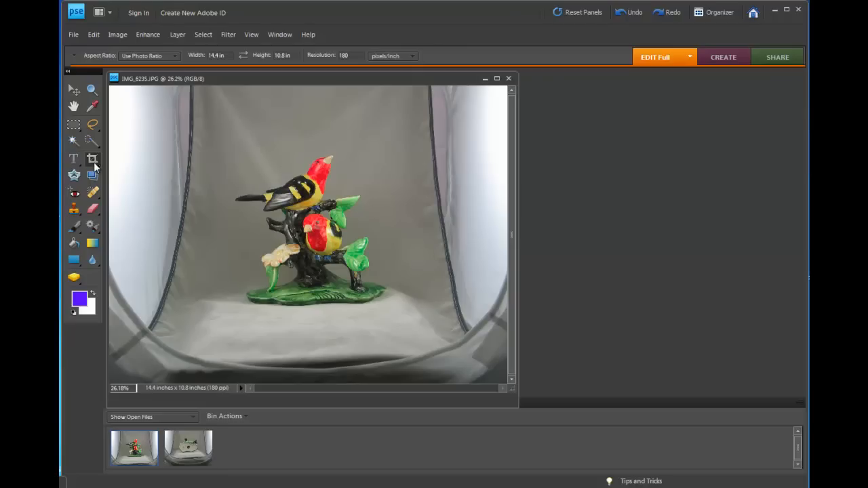
{"action": "mouse_move", "coordinate": [92, 158]}
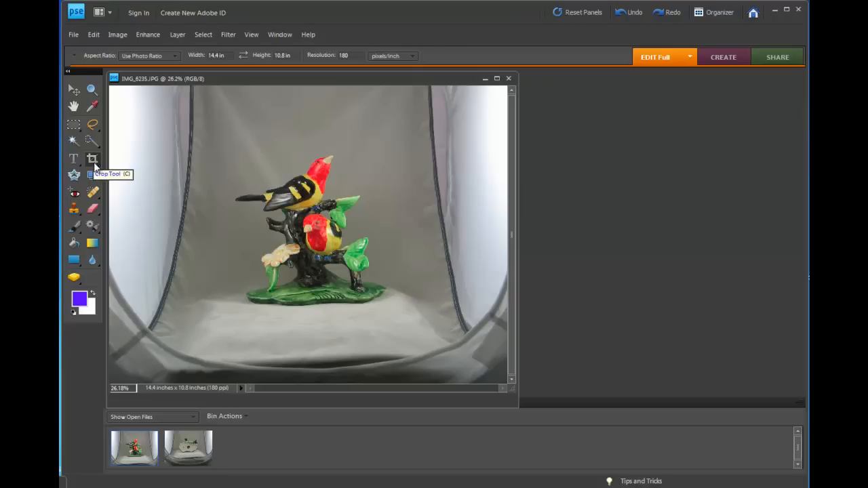
{"action": "mouse_move", "coordinate": [175, 61]}
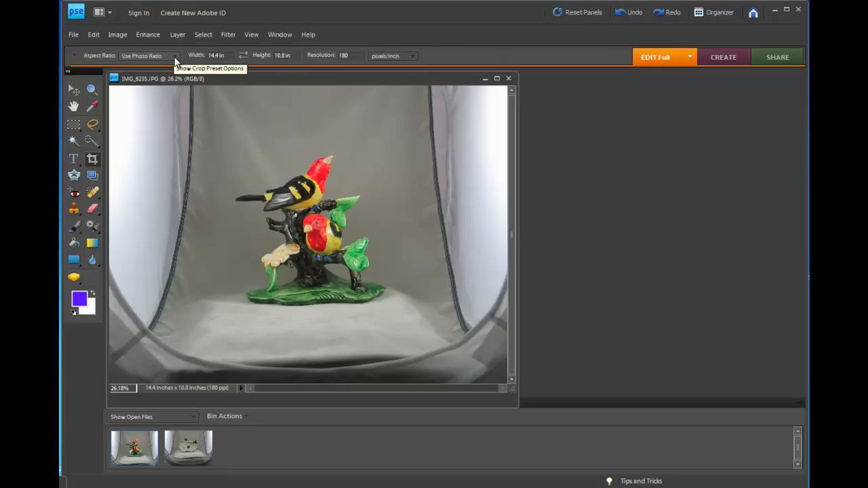
Step: Show the Crop tool's aspect-ratio presets to choose Use Photo Ratio
{"action": "left_click", "coordinate": [173, 55]}
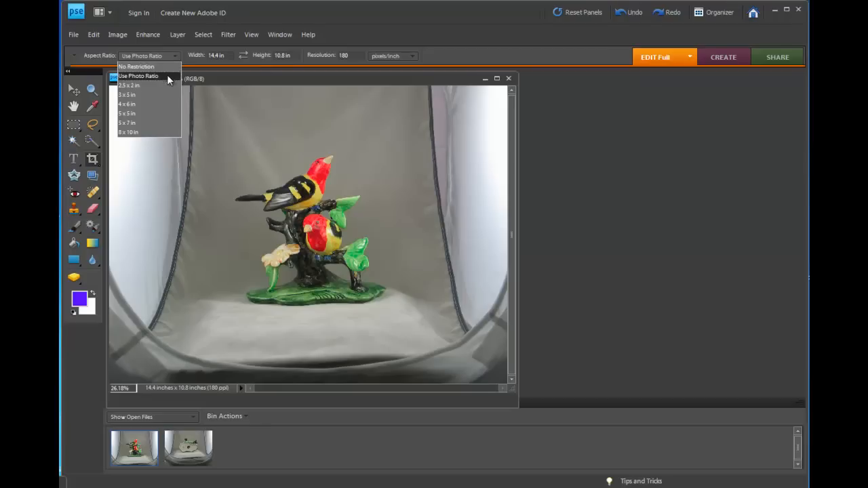
{"action": "mouse_move", "coordinate": [168, 83]}
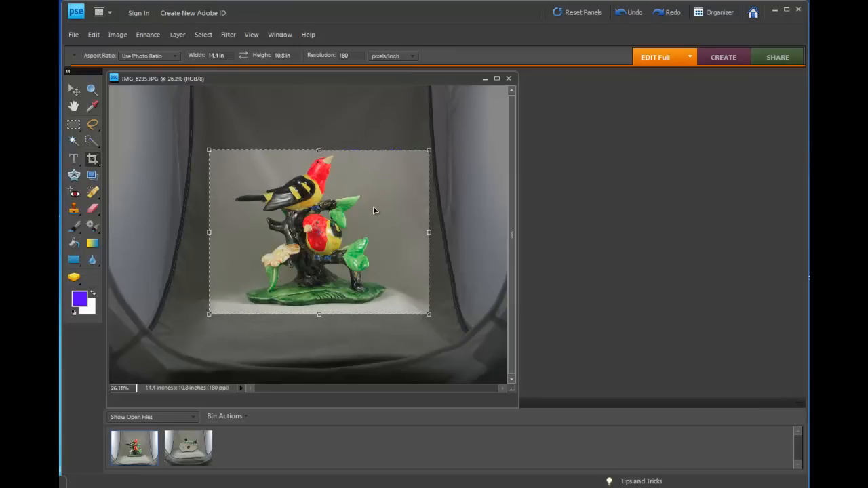
{"action": "mouse_move", "coordinate": [408, 329]}
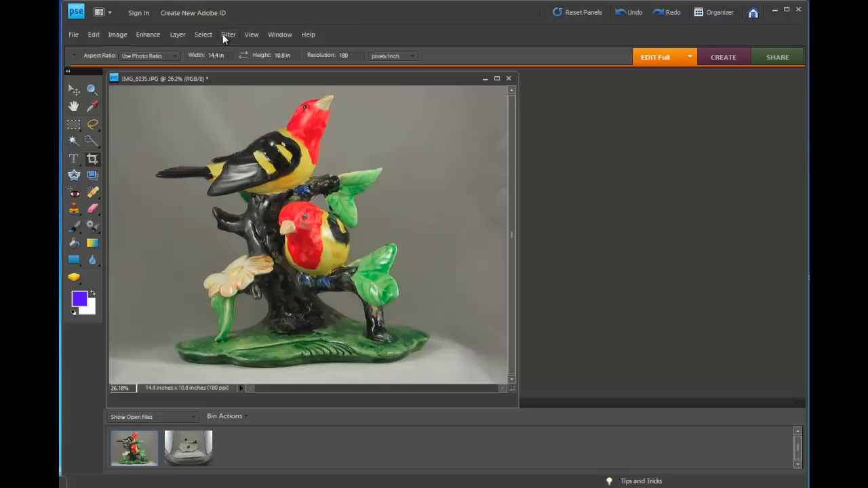
Step: Run Filter > PictoColor > iCorrect OneClick on the front-view photo and apply the correction
{"action": "left_click", "coordinate": [228, 36]}
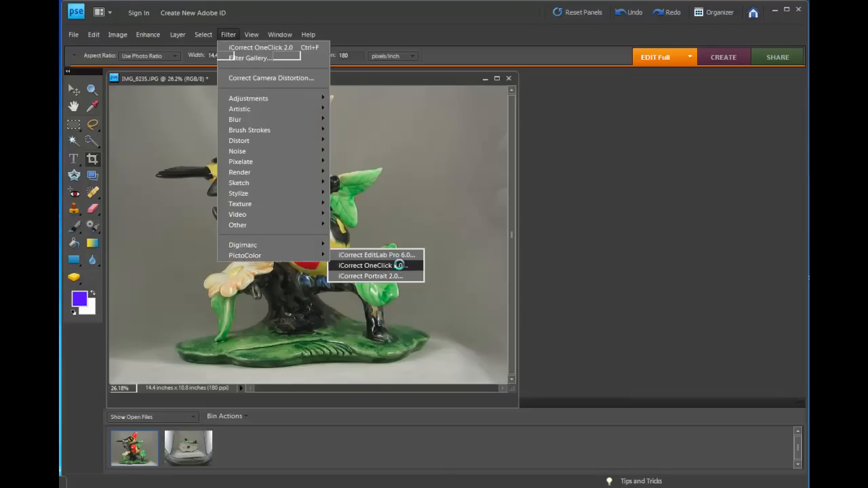
{"action": "left_click", "coordinate": [366, 264]}
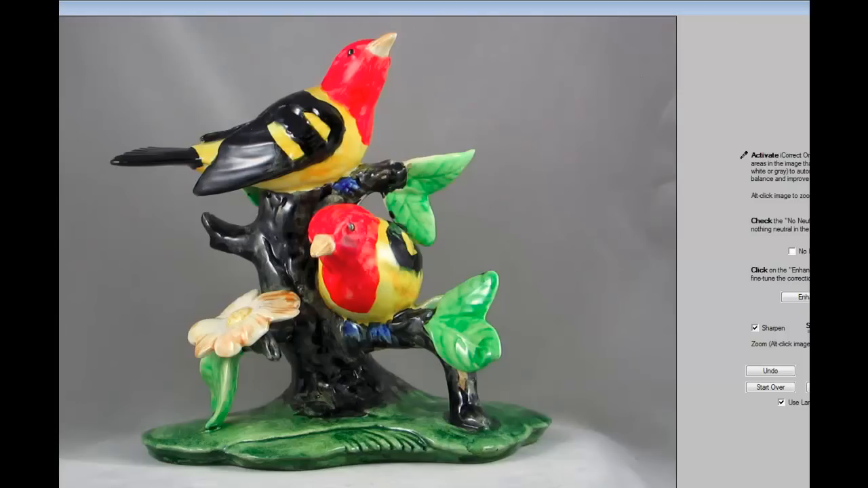
{"action": "left_click", "coordinate": [798, 297]}
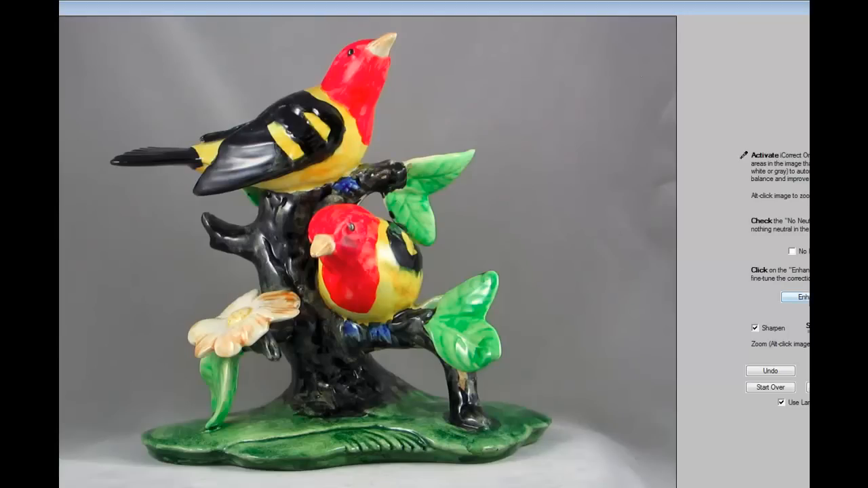
{"action": "left_click", "coordinate": [797, 297]}
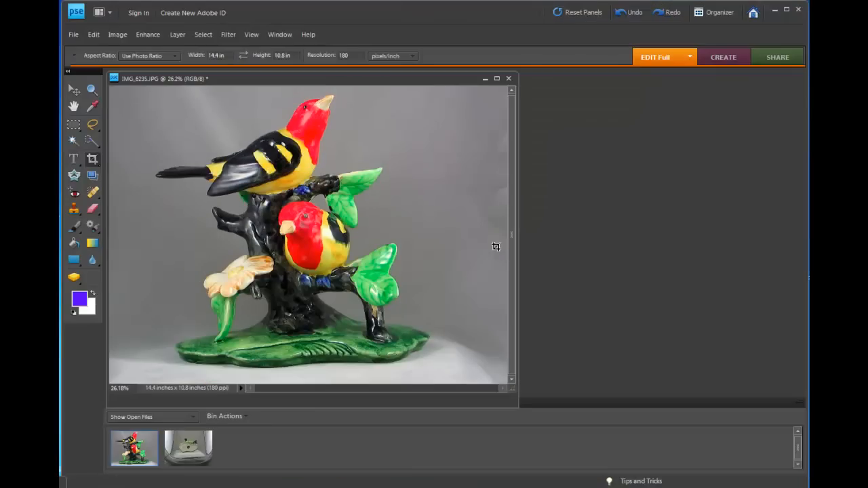
{"action": "mouse_move", "coordinate": [418, 179]}
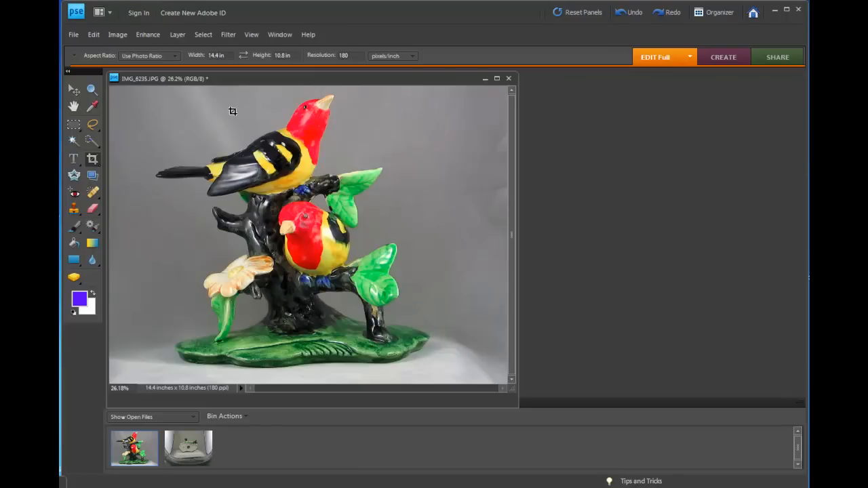
Step: Set Image Size width to 1024 pixels (1024 by 768) and confirm
{"action": "left_click", "coordinate": [117, 35]}
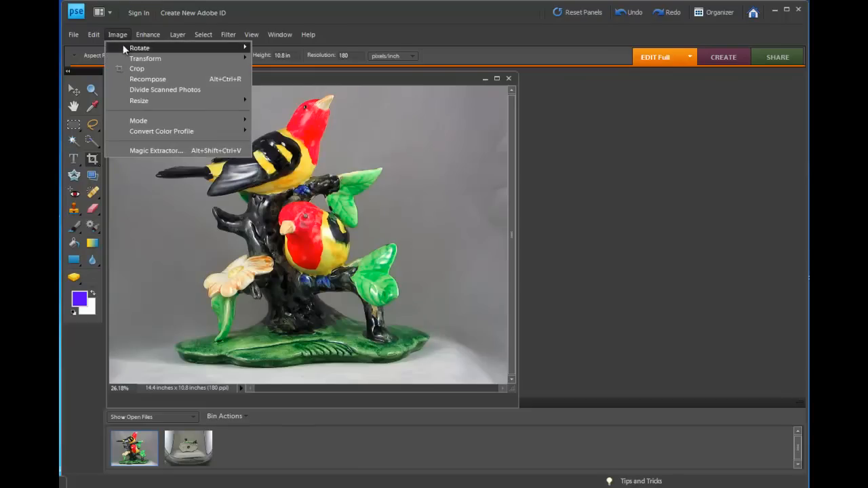
{"action": "mouse_move", "coordinate": [138, 101]}
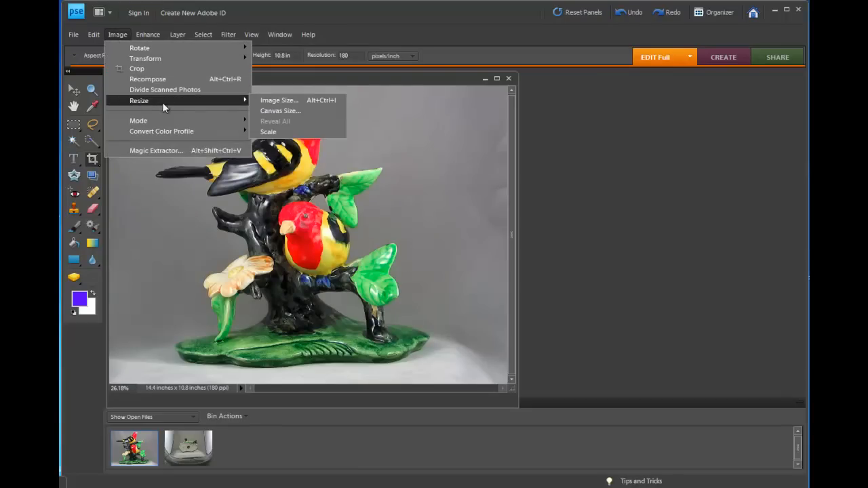
{"action": "left_click", "coordinate": [279, 100]}
{"action": "type", "text": "1024"}
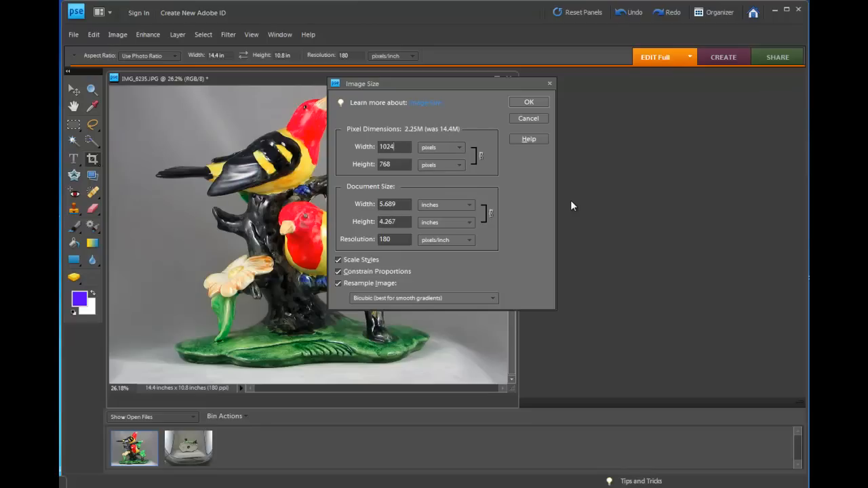
{"action": "mouse_move", "coordinate": [529, 117]}
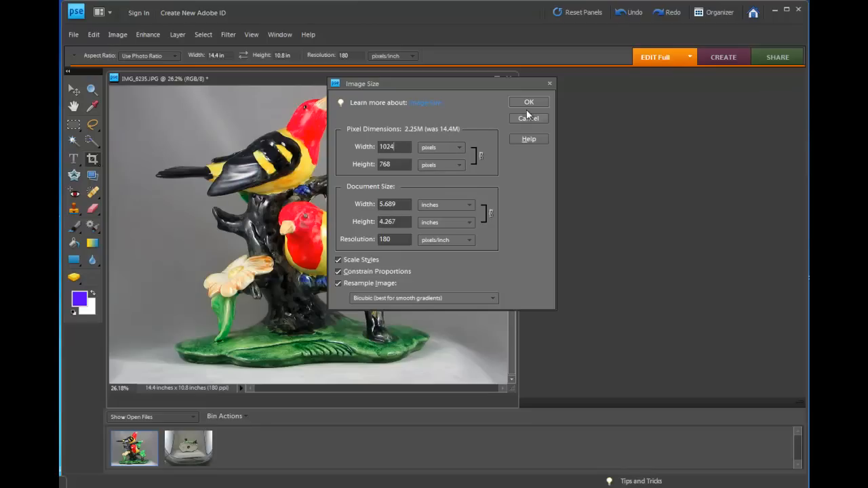
{"action": "left_click", "coordinate": [529, 102]}
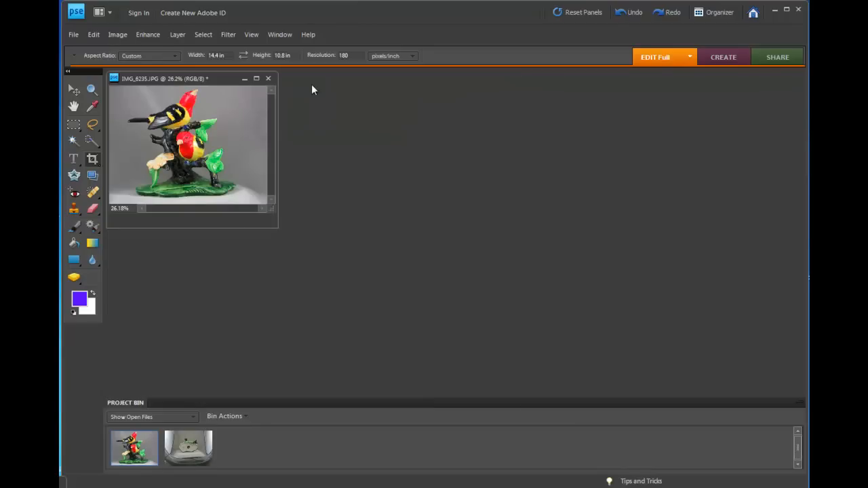
Step: Minimize the front-view photo and open the underside photo from the Project Bin
{"action": "left_click", "coordinate": [244, 77]}
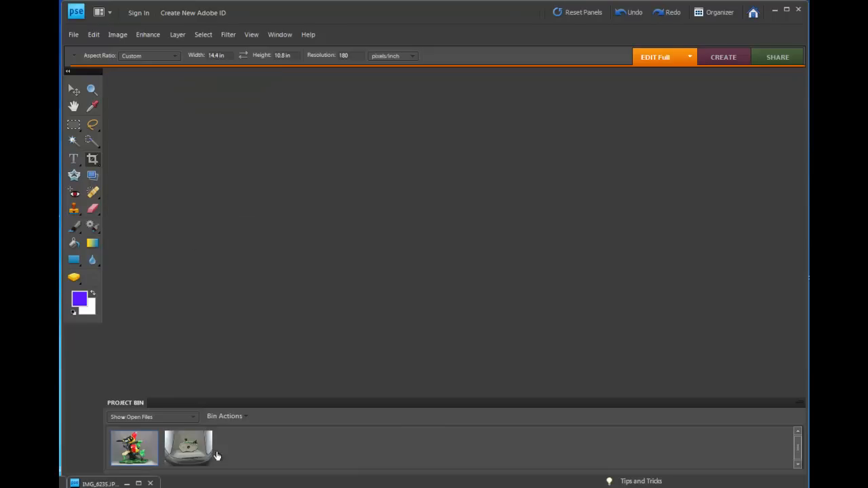
{"action": "left_click", "coordinate": [187, 447]}
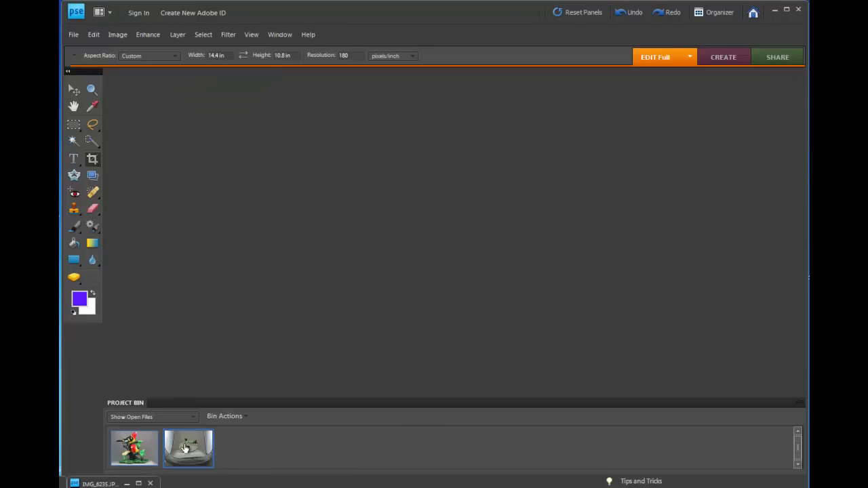
{"action": "double_click", "coordinate": [187, 448]}
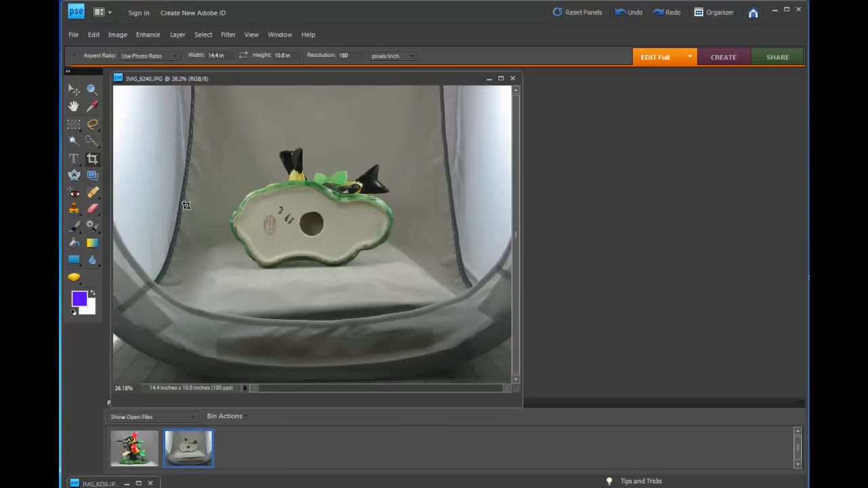
{"action": "mouse_move", "coordinate": [144, 129]}
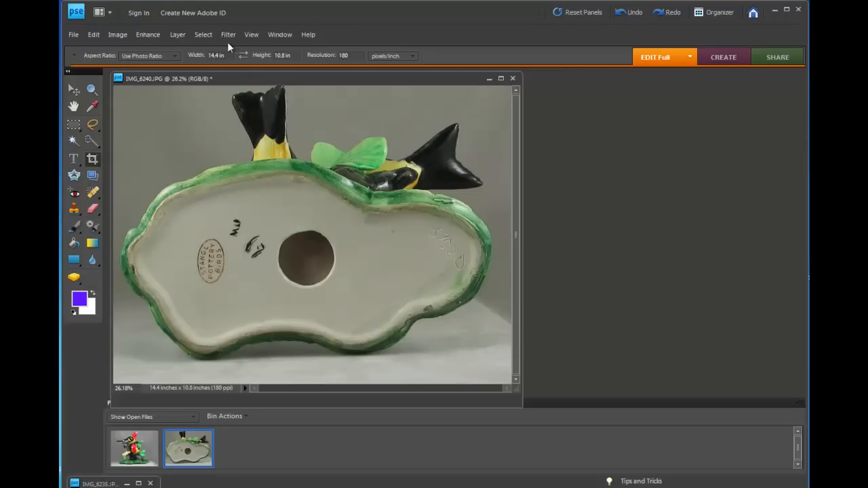
Step: Launch iCorrect OneClick 2.0 on the cropped underside photo
{"action": "left_click", "coordinate": [228, 35]}
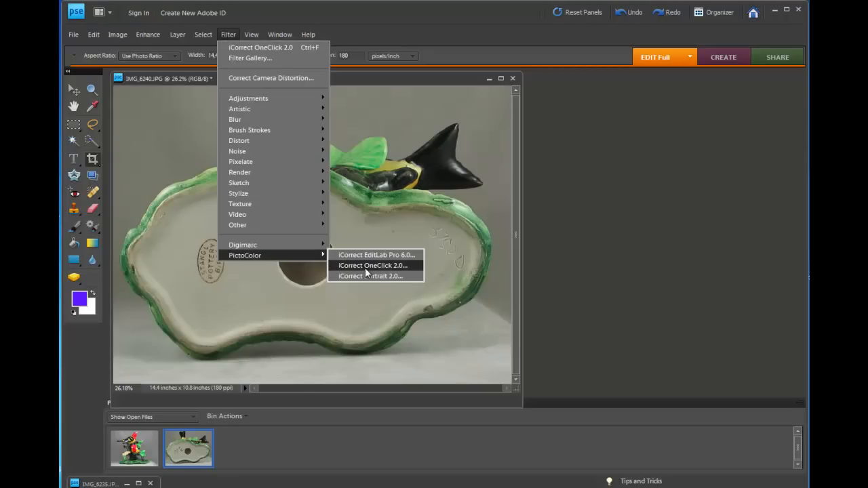
{"action": "left_click", "coordinate": [371, 265]}
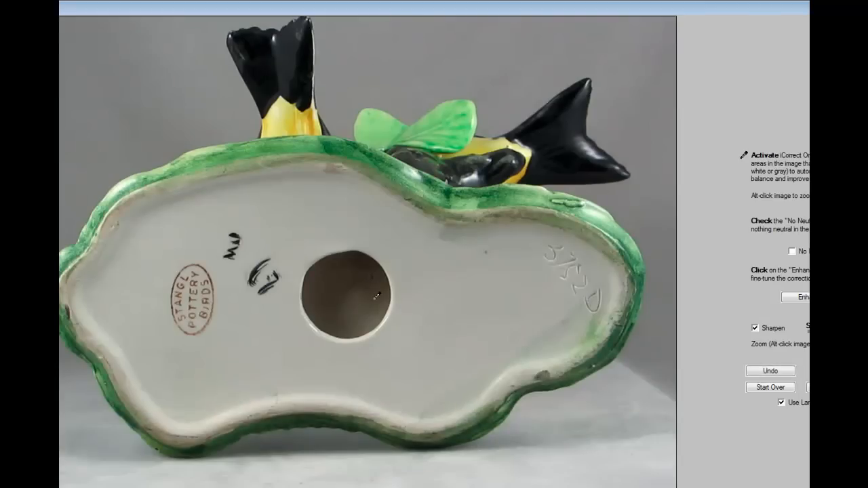
{"action": "mouse_move", "coordinate": [625, 436]}
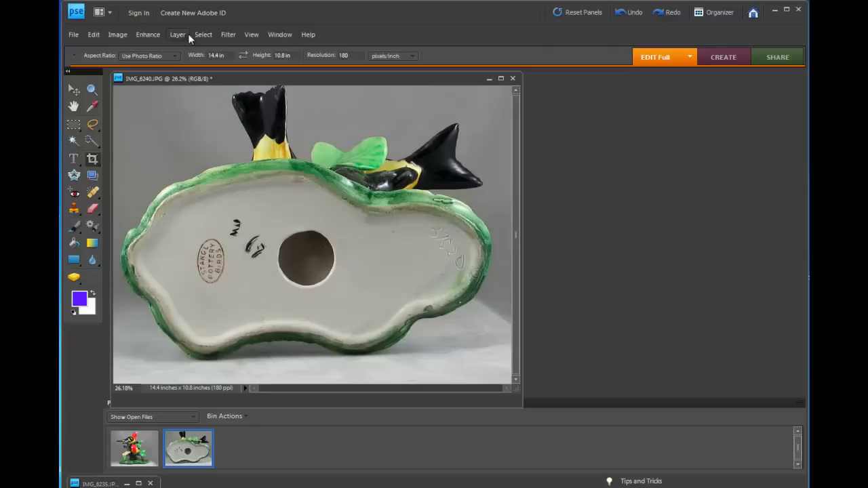
Step: Resize the underside photo to 1024 by 768 pixels and minimize its window
{"action": "left_click", "coordinate": [116, 34]}
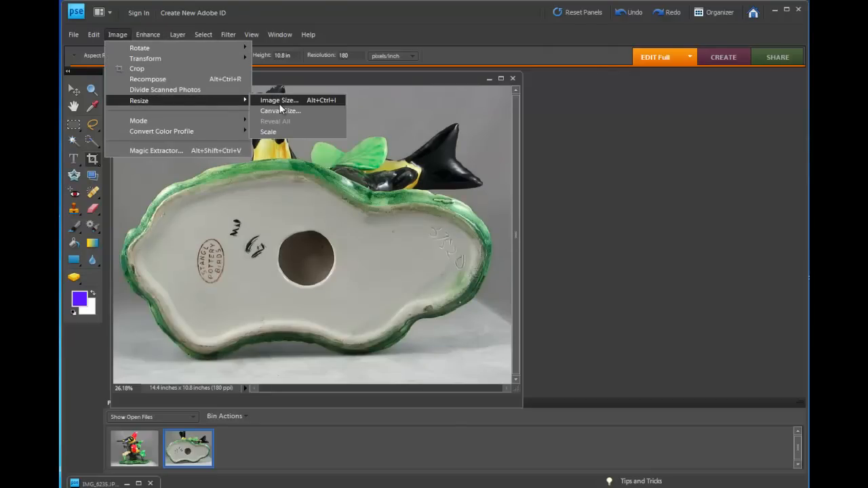
{"action": "left_click", "coordinate": [279, 100]}
{"action": "type", "text": "1024"}
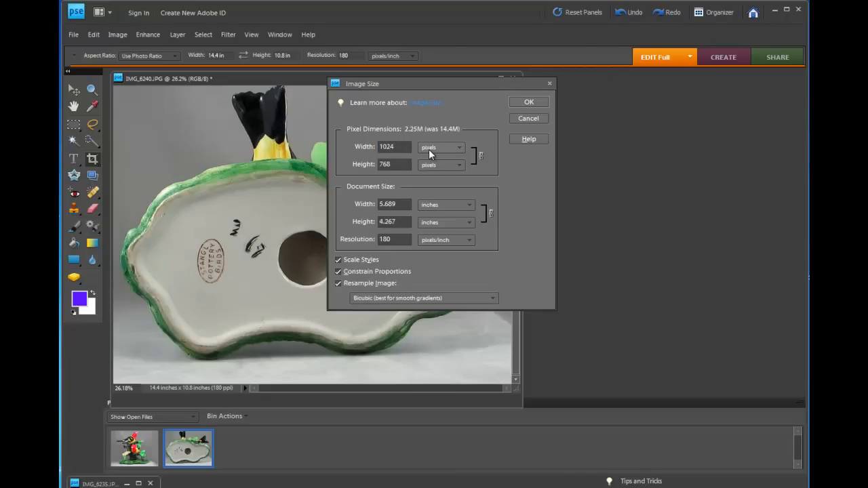
{"action": "left_click", "coordinate": [528, 101]}
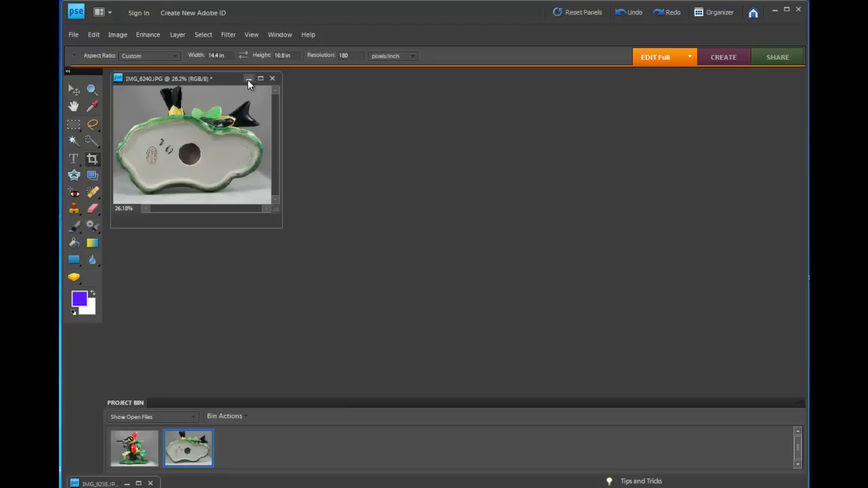
{"action": "left_click", "coordinate": [250, 79]}
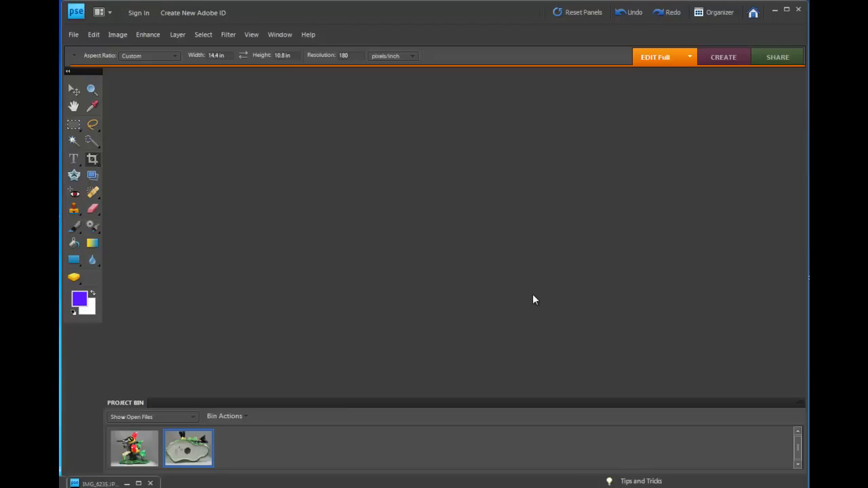